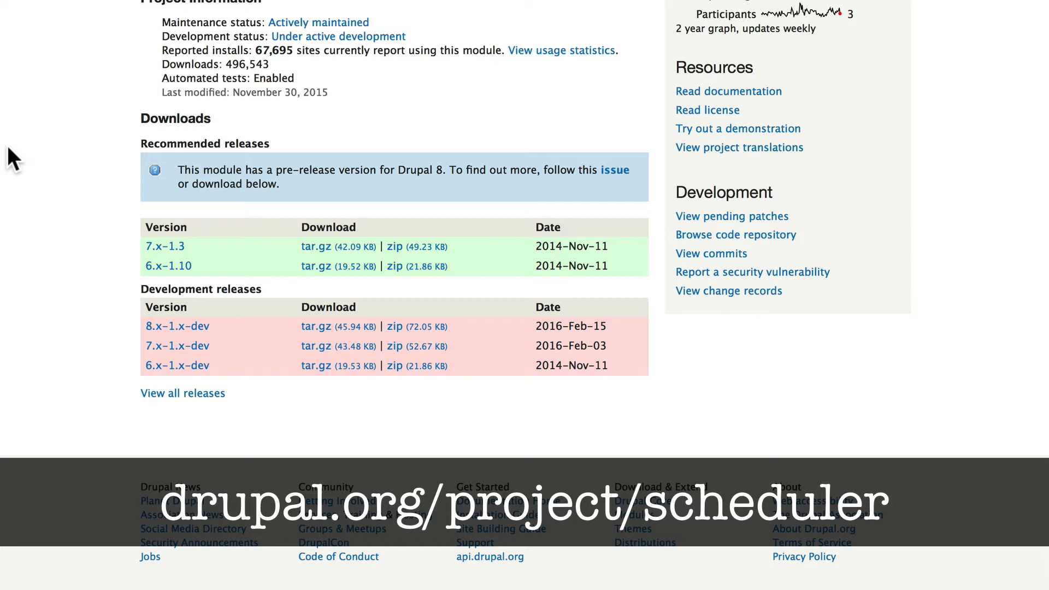
mouse_move(492, 343)
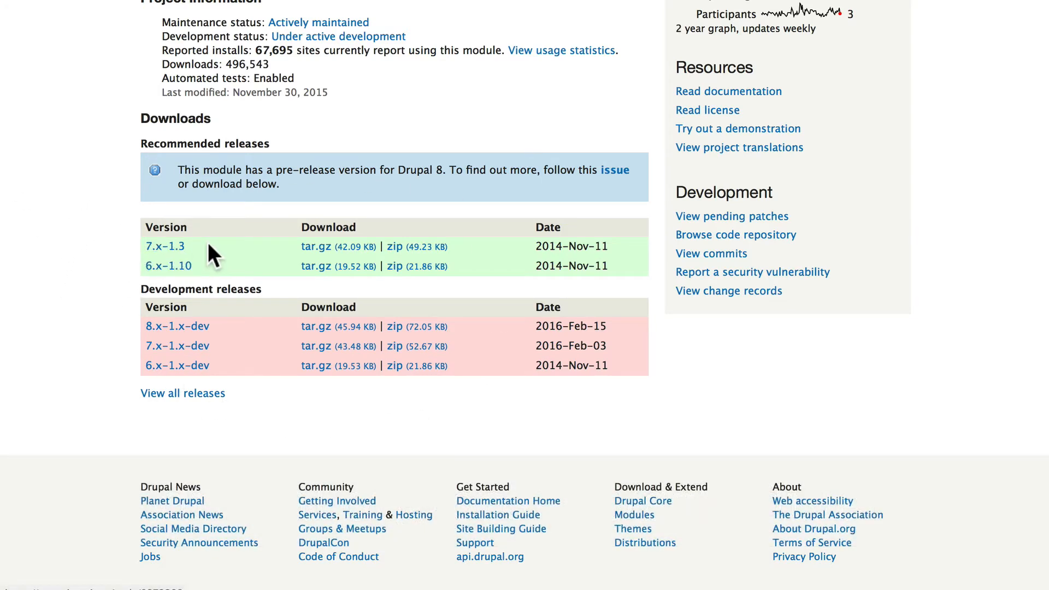
mouse_move(253, 254)
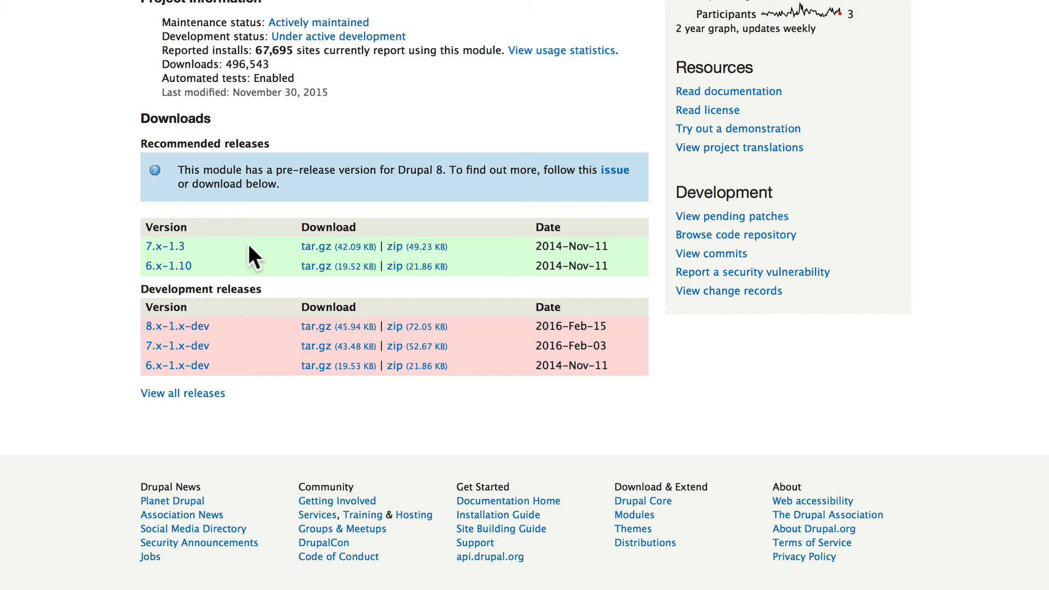
mouse_move(247, 338)
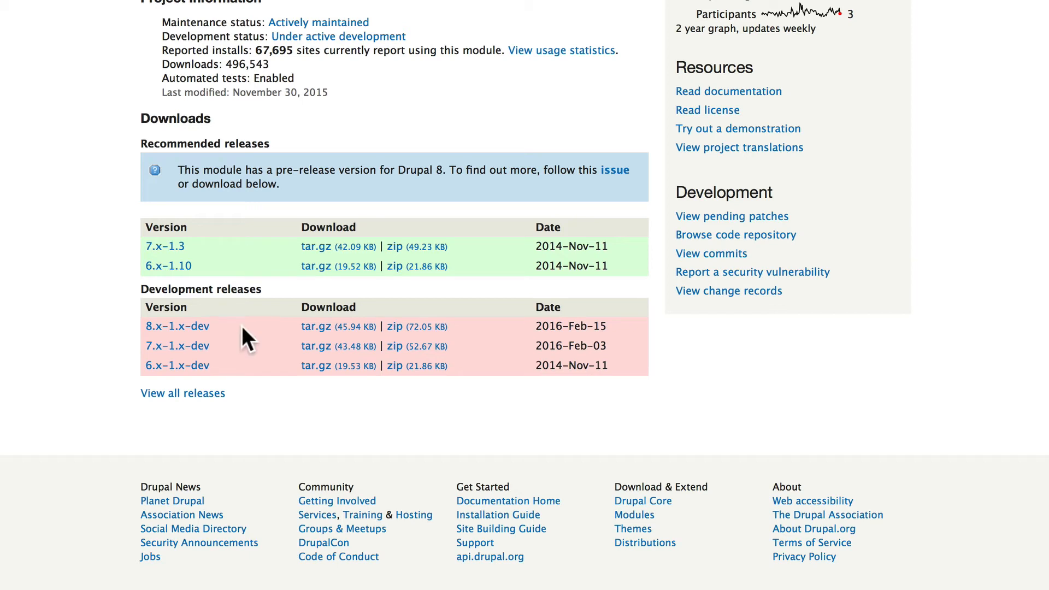
mouse_move(235, 342)
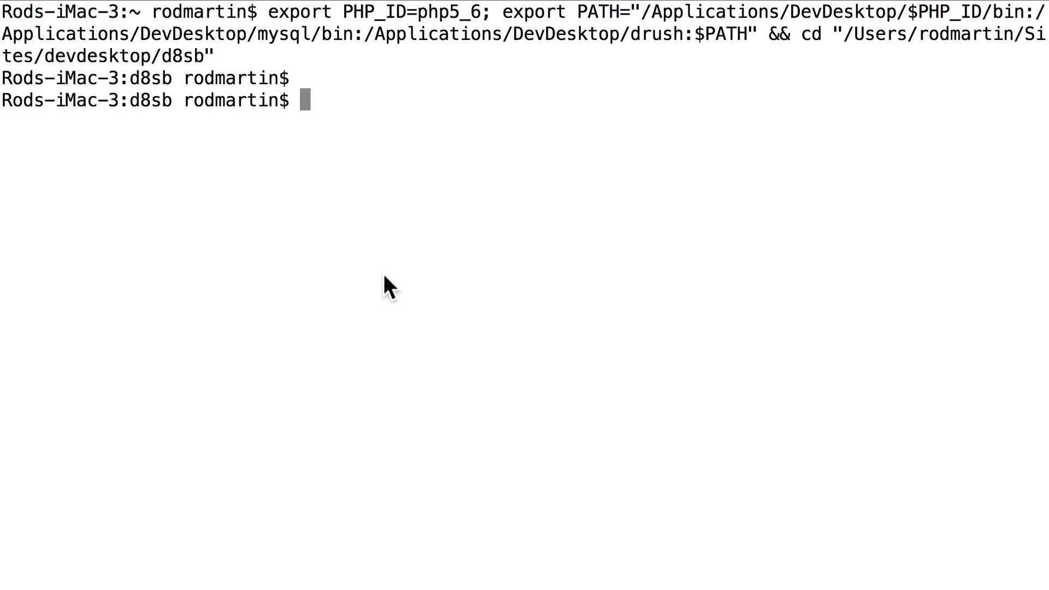
mouse_move(831, 63)
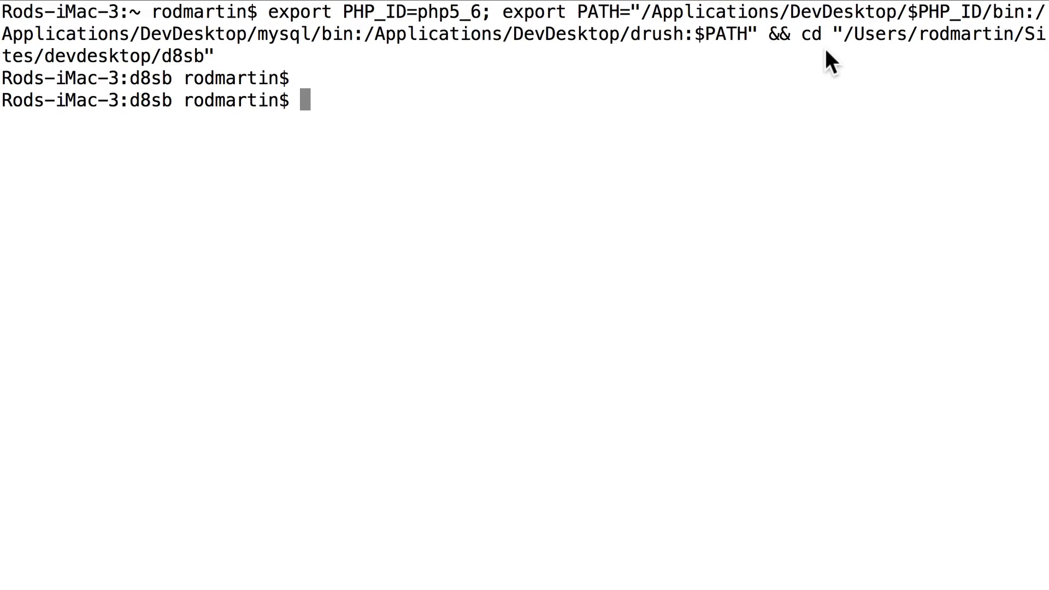
mouse_move(167, 77)
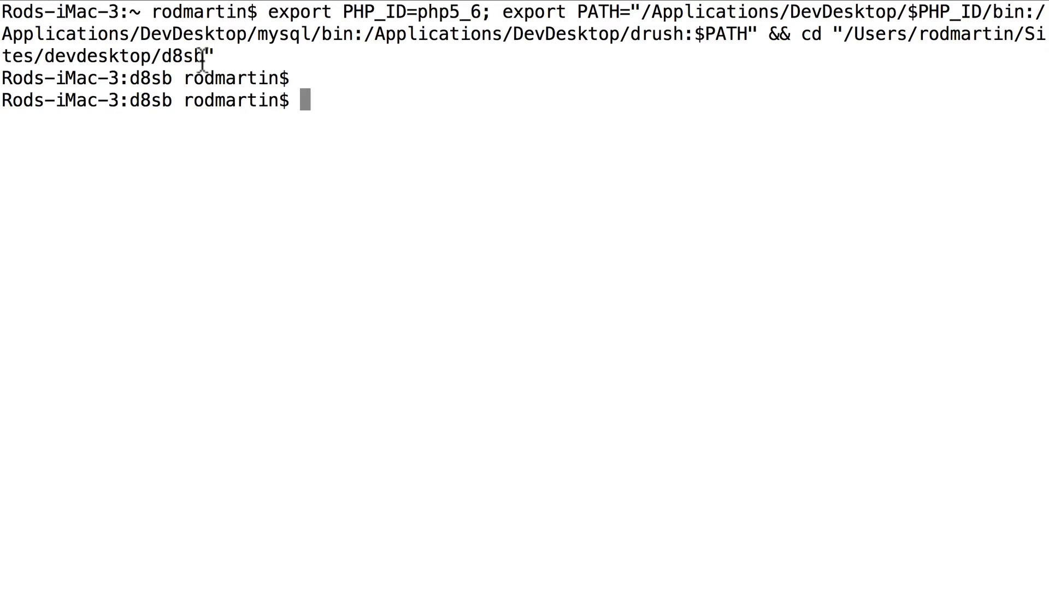
Type the drush dl command for pathauto, token, simple_gmap, addtoany, scheduler-8.x-1.x-dev and devel.
type("drush dl pathauto, token, simple_gmap, addtoany, scheduler-8.x-1.x-dev, devel")
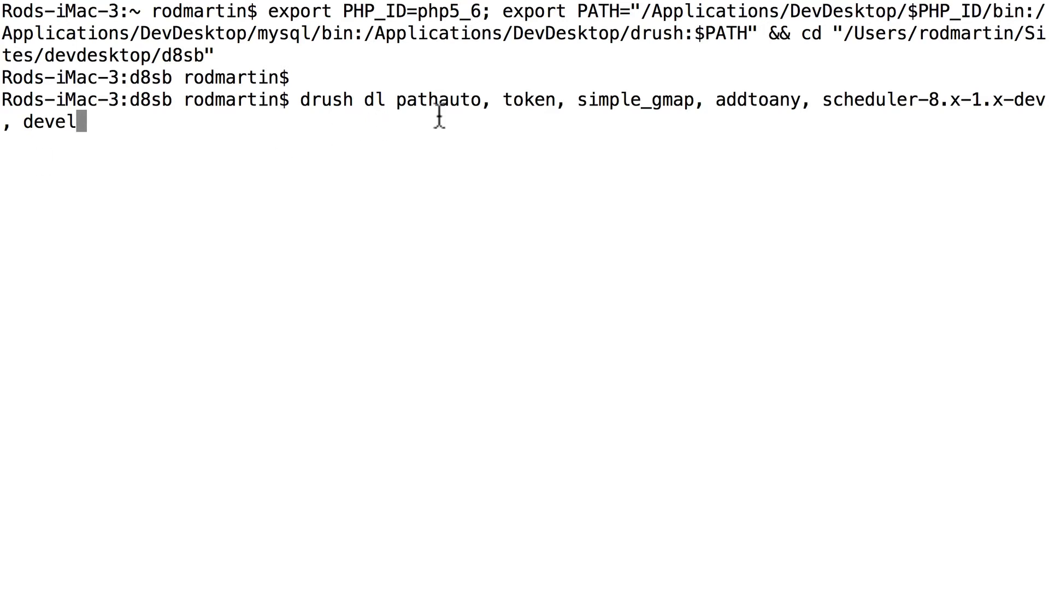
mouse_move(658, 102)
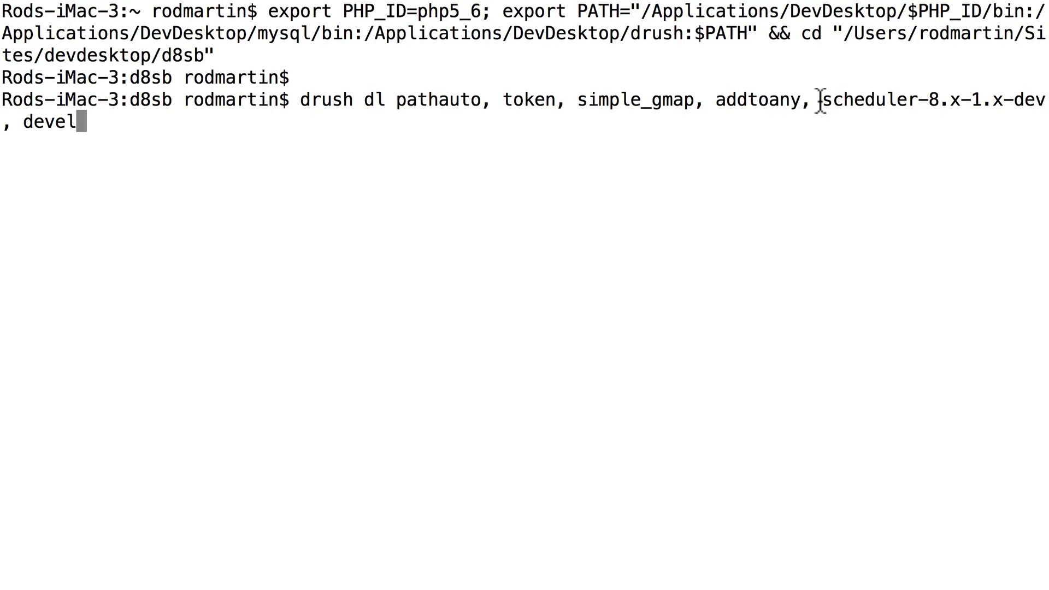
mouse_move(1016, 101)
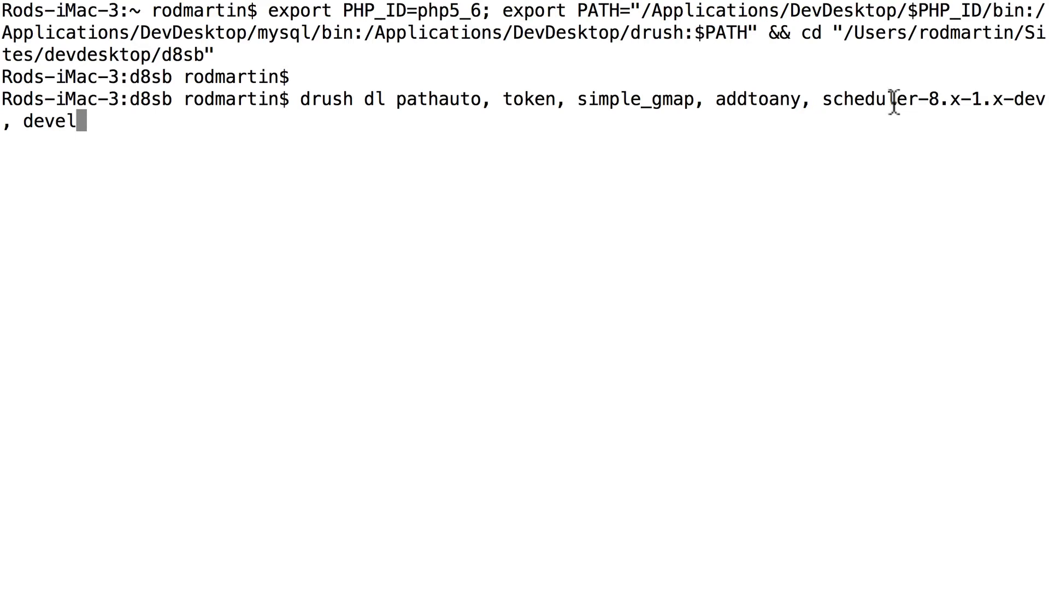
mouse_move(899, 104)
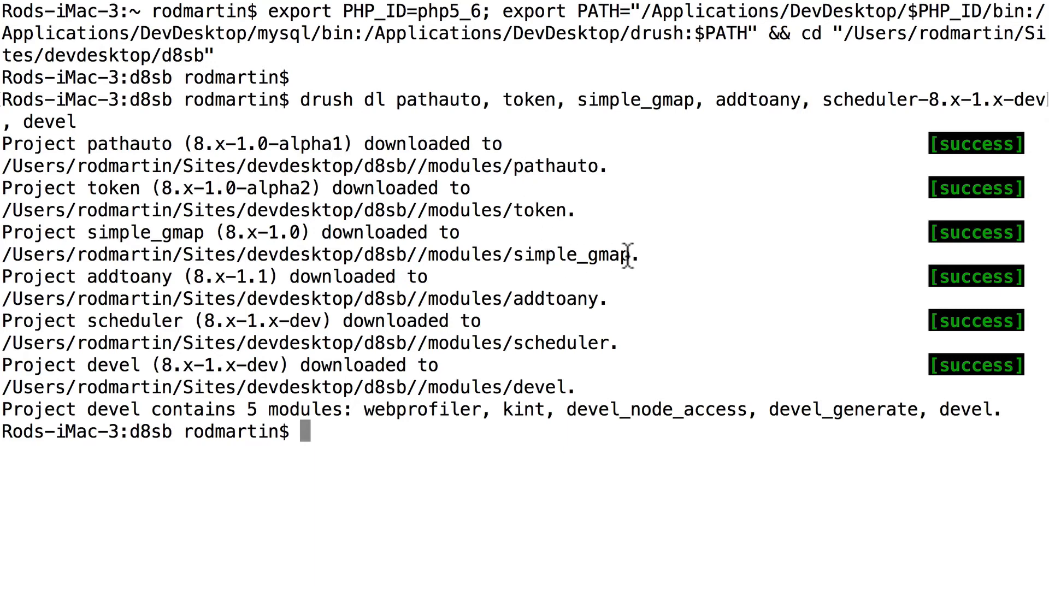
mouse_move(586, 398)
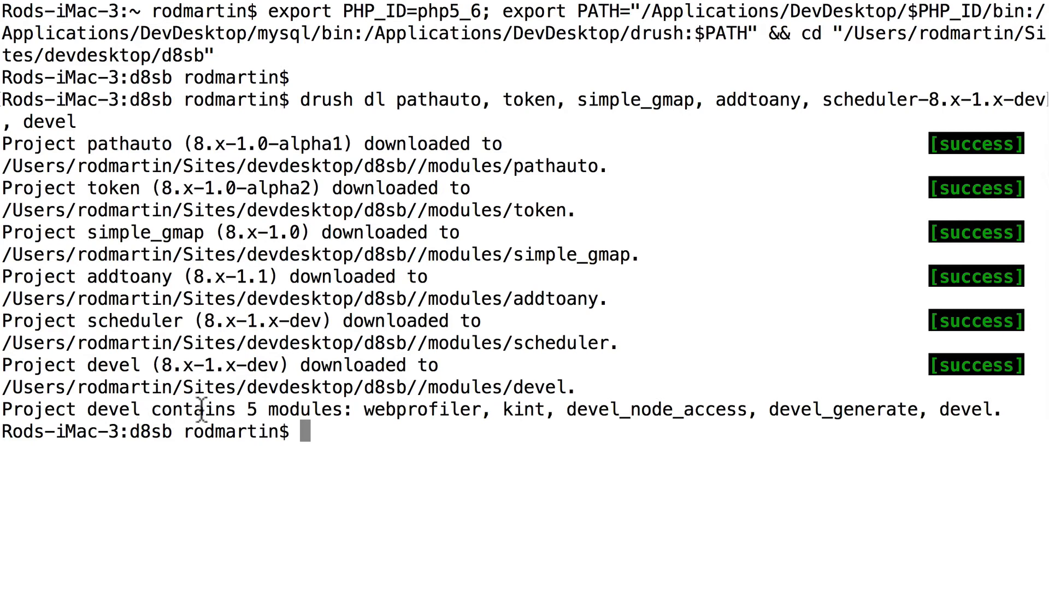
mouse_move(486, 410)
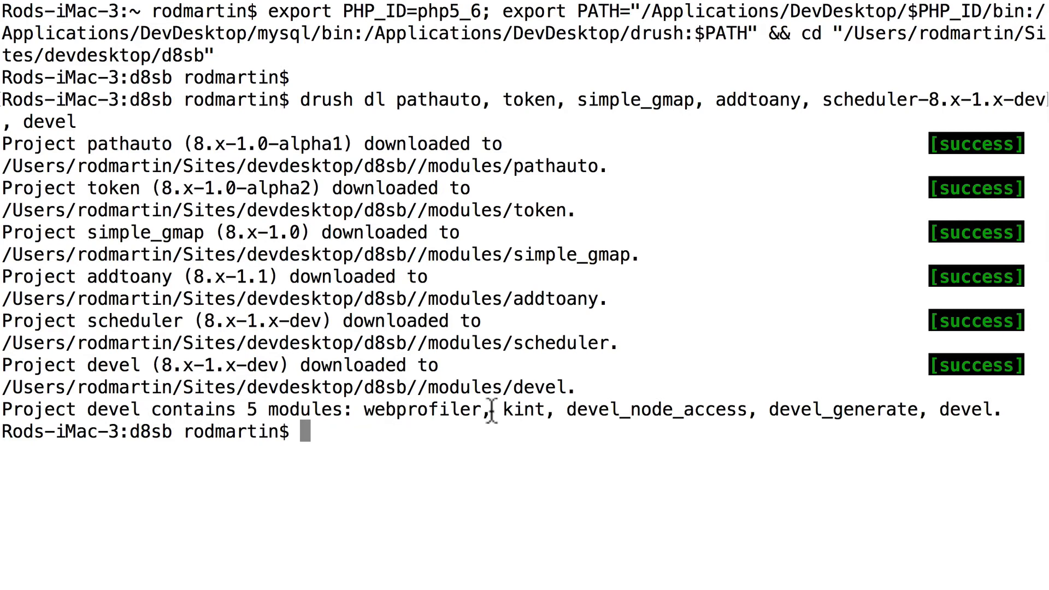
mouse_move(779, 413)
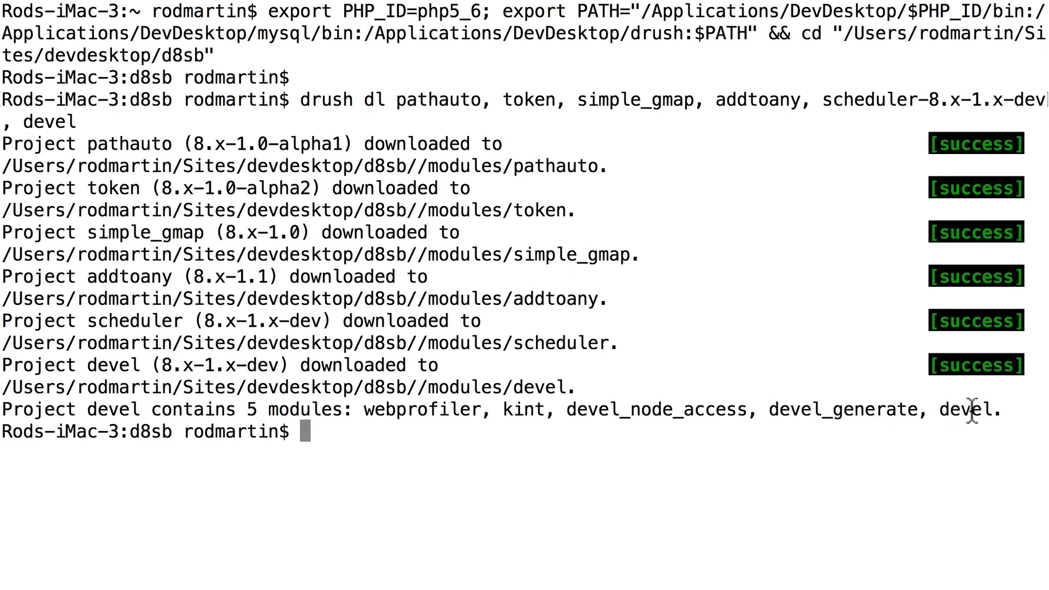
mouse_move(859, 388)
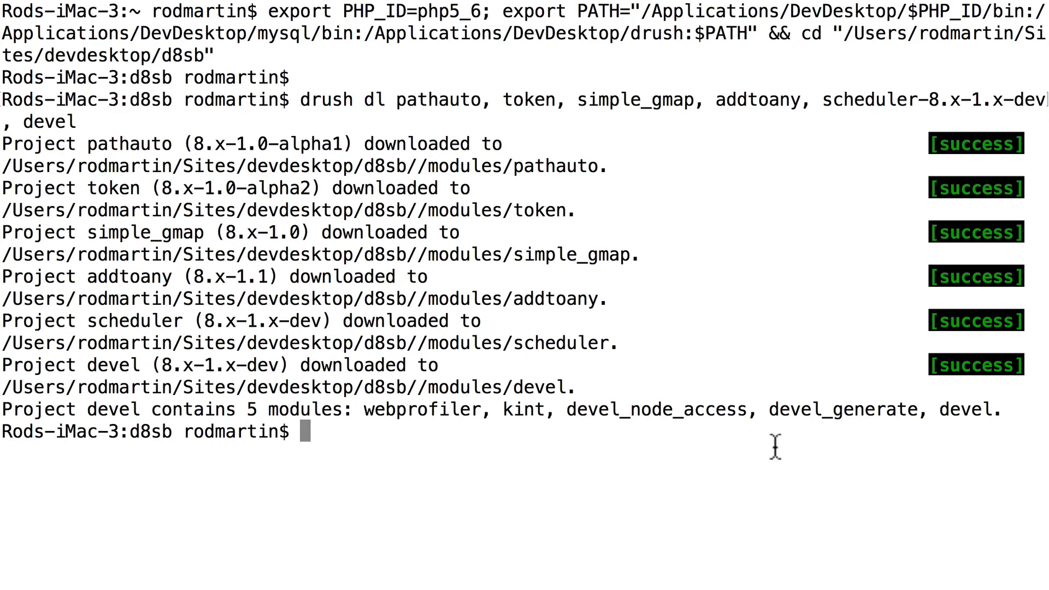
mouse_move(610, 180)
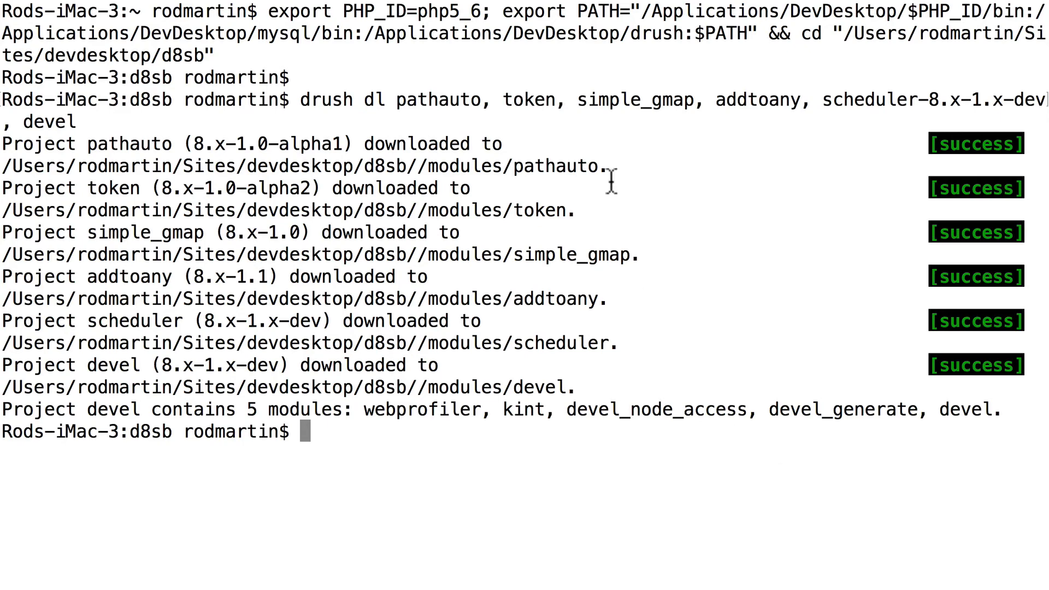
Check that all six projects, including devel's submodules, report success in the modules folder.
double_click(408, 100)
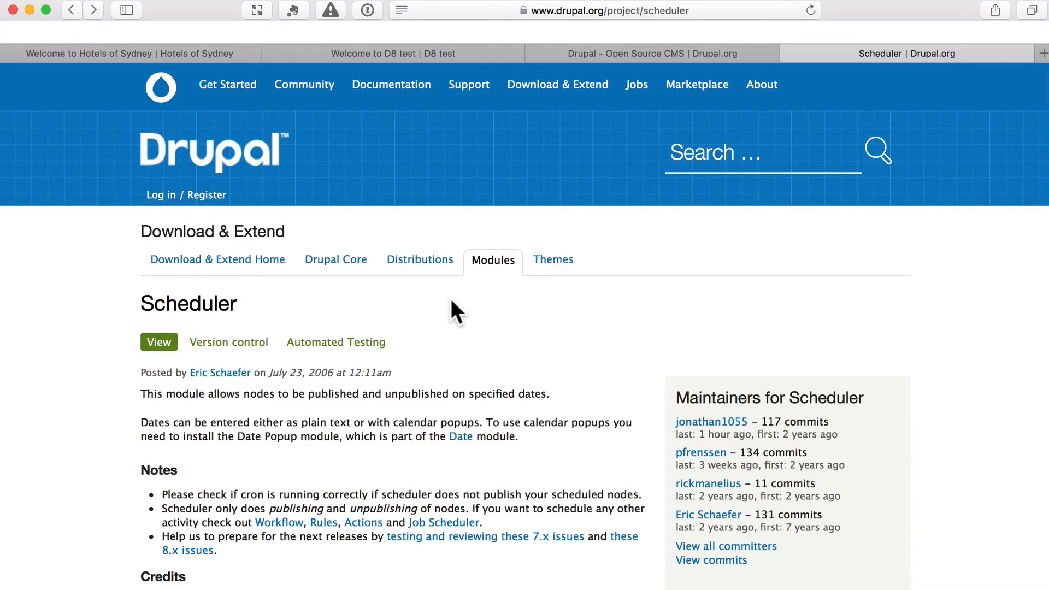
mouse_move(594, 12)
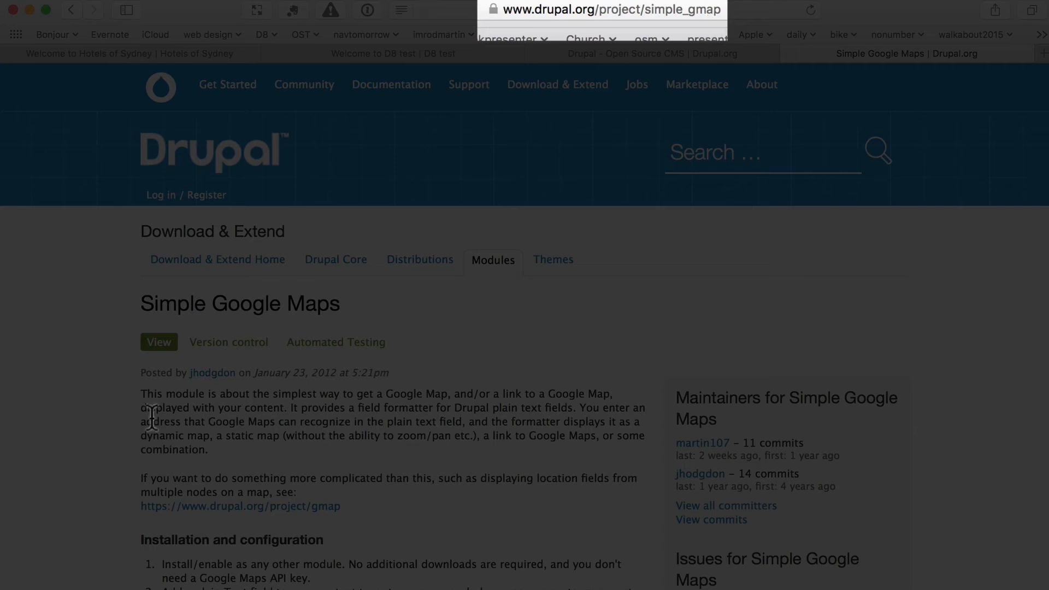
mouse_move(294, 308)
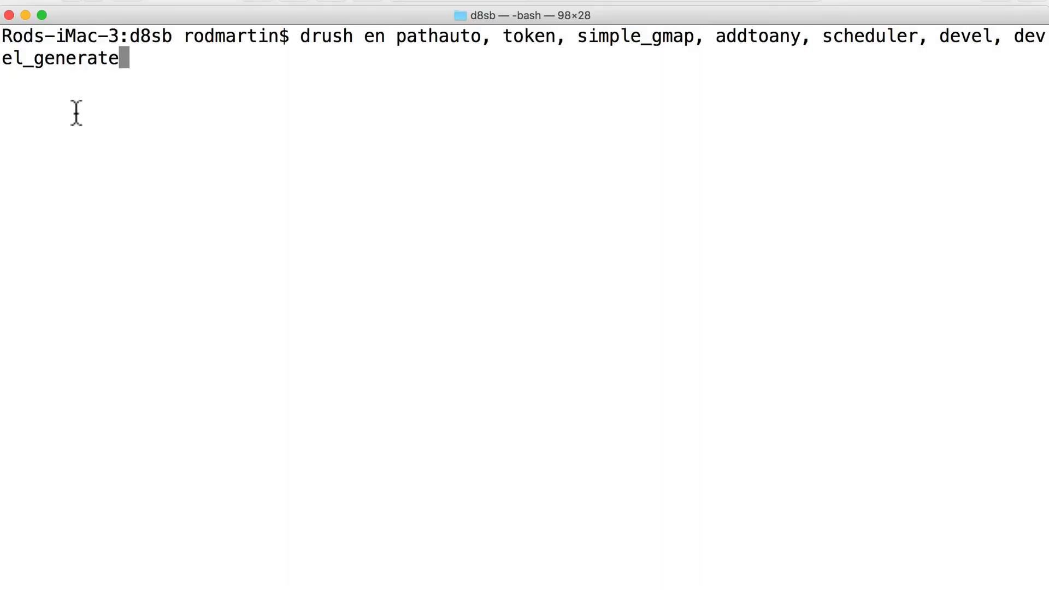
mouse_move(387, 40)
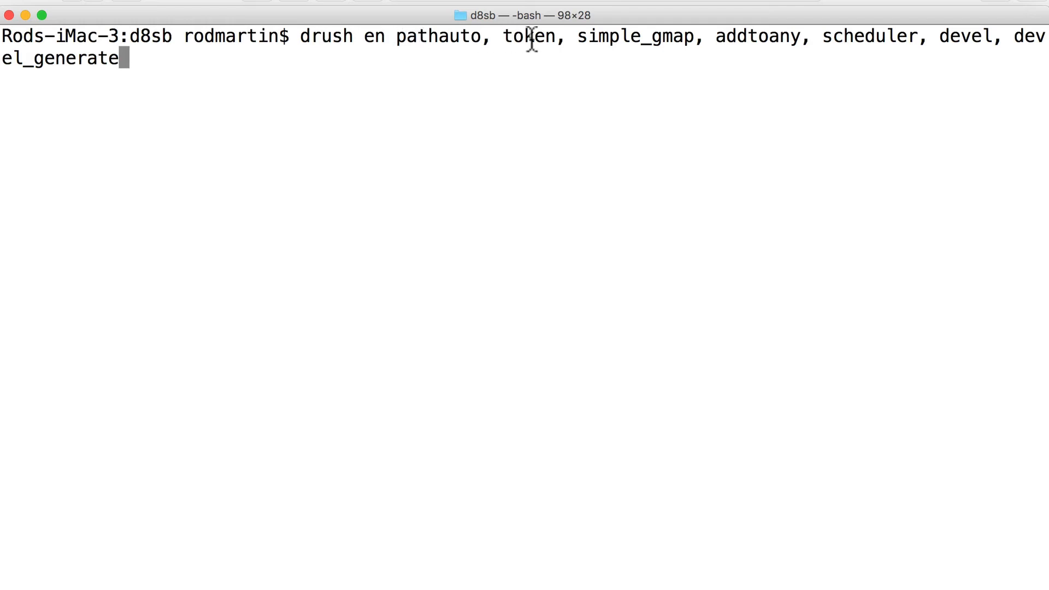
mouse_move(802, 39)
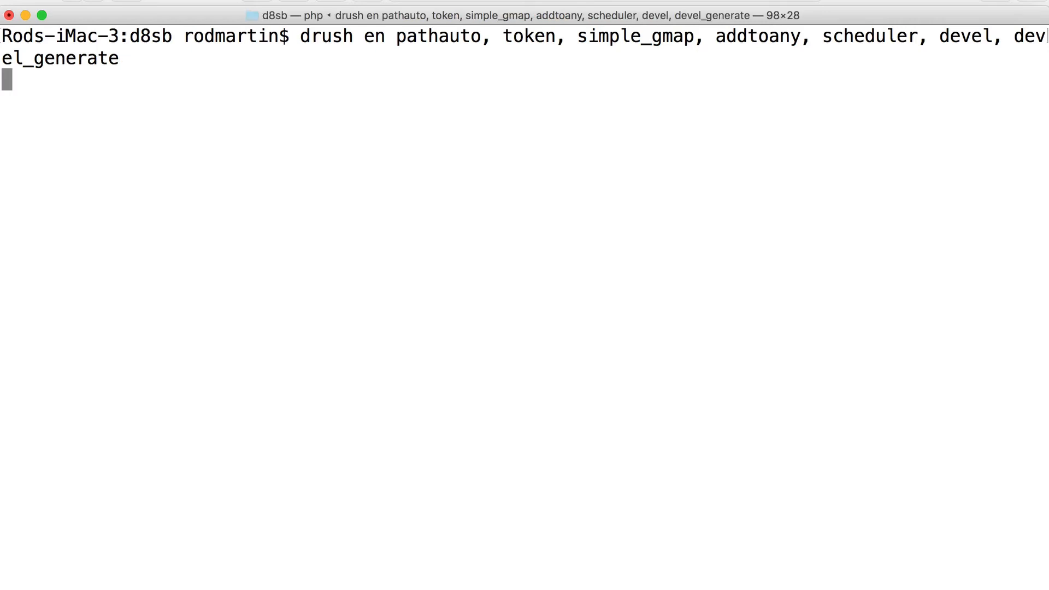
Run drush en for the listed modules and devel_generate, confirming y to download ctools.
key("enter")
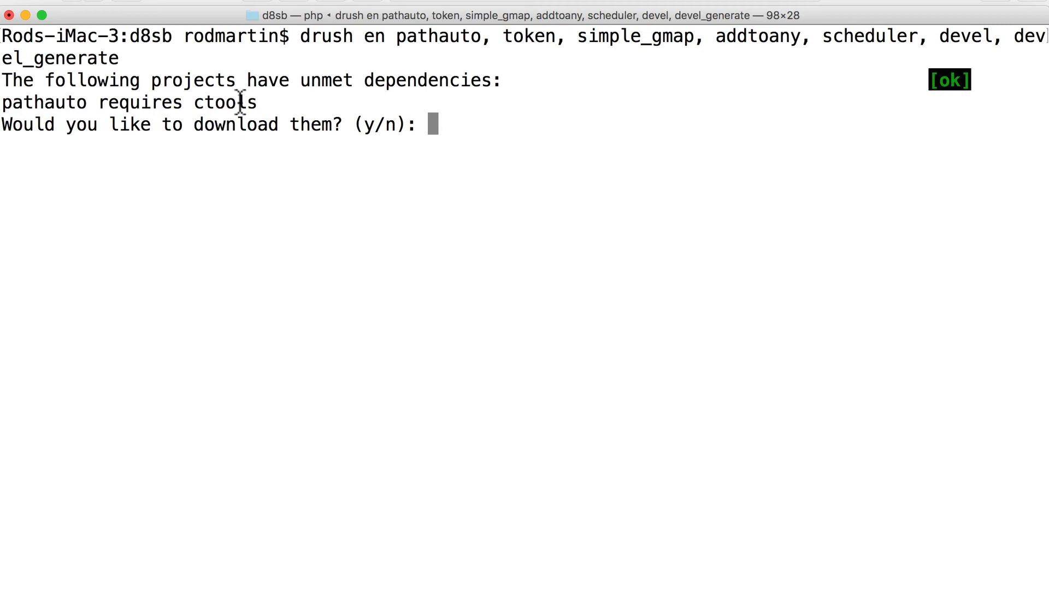
type("y")
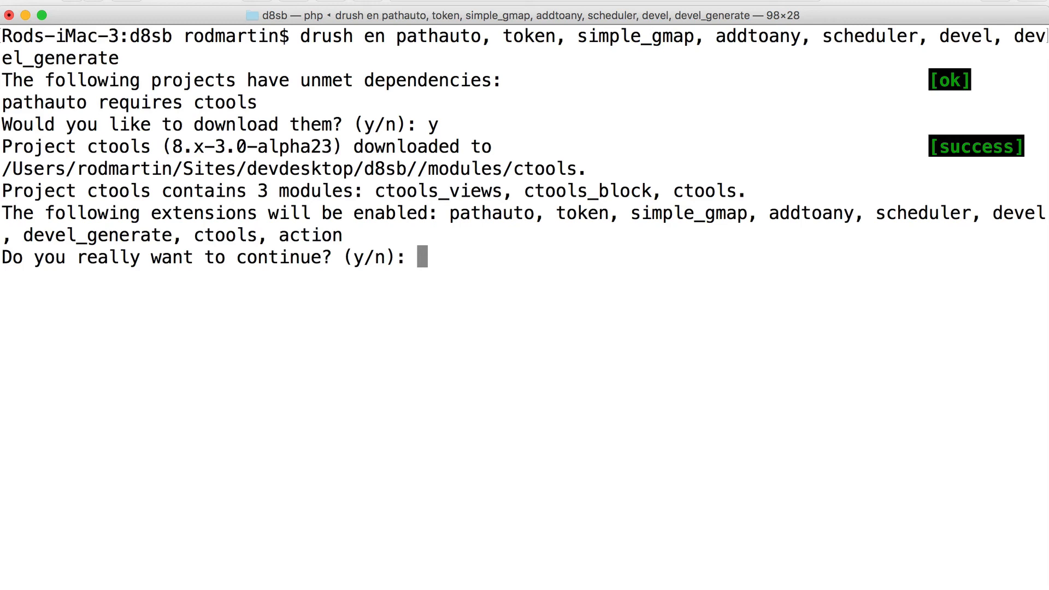
type("y")
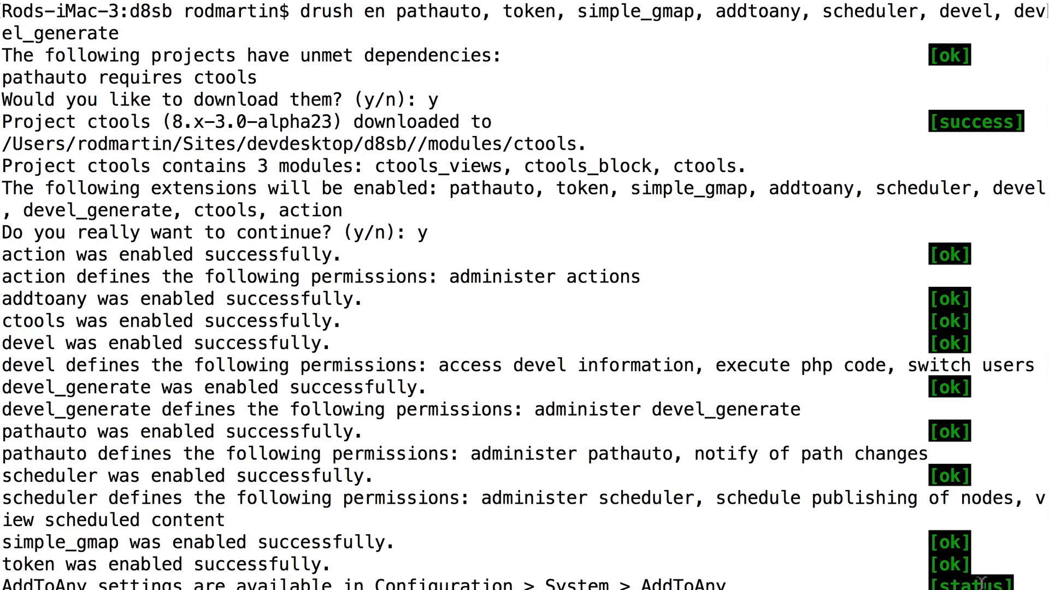
mouse_move(842, 540)
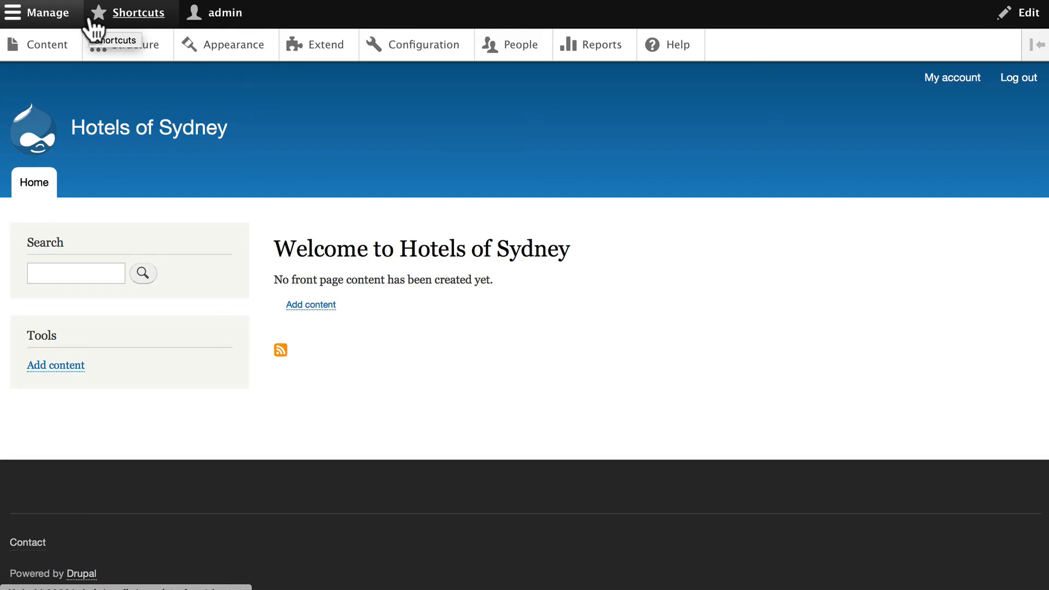
mouse_move(357, 92)
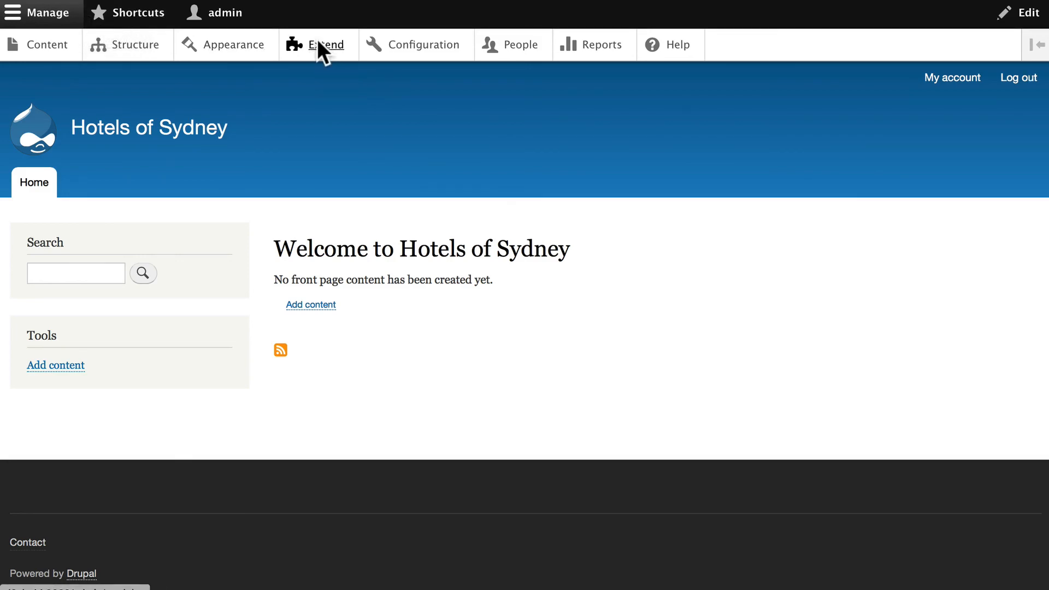
Open Extend and scroll to AddToAny, Pathauto, Scheduler, Token and Simple Google Maps, checked under Other.
left_click(325, 44)
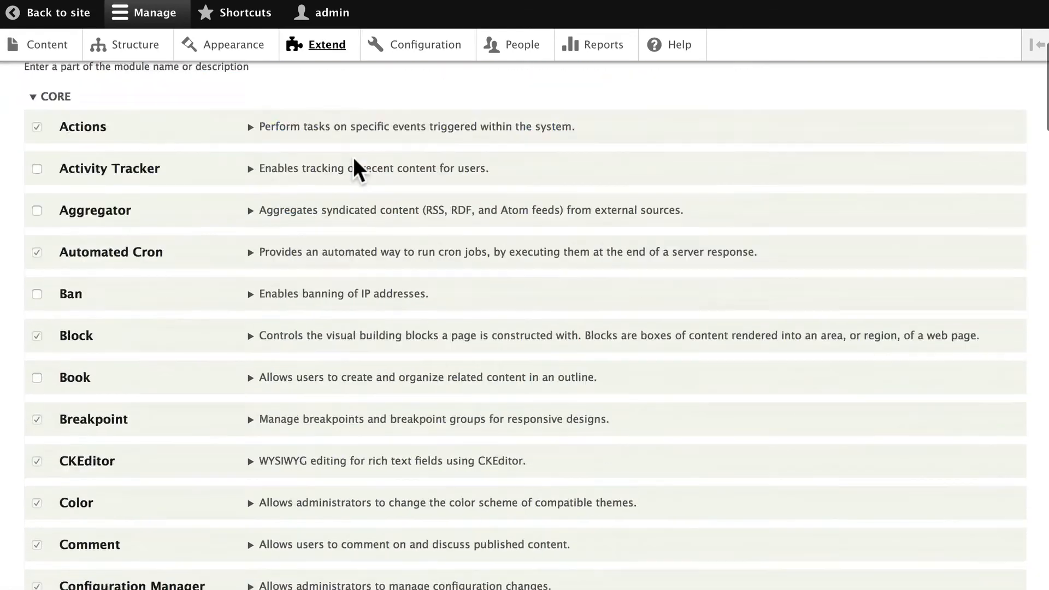
scroll("down", 3)
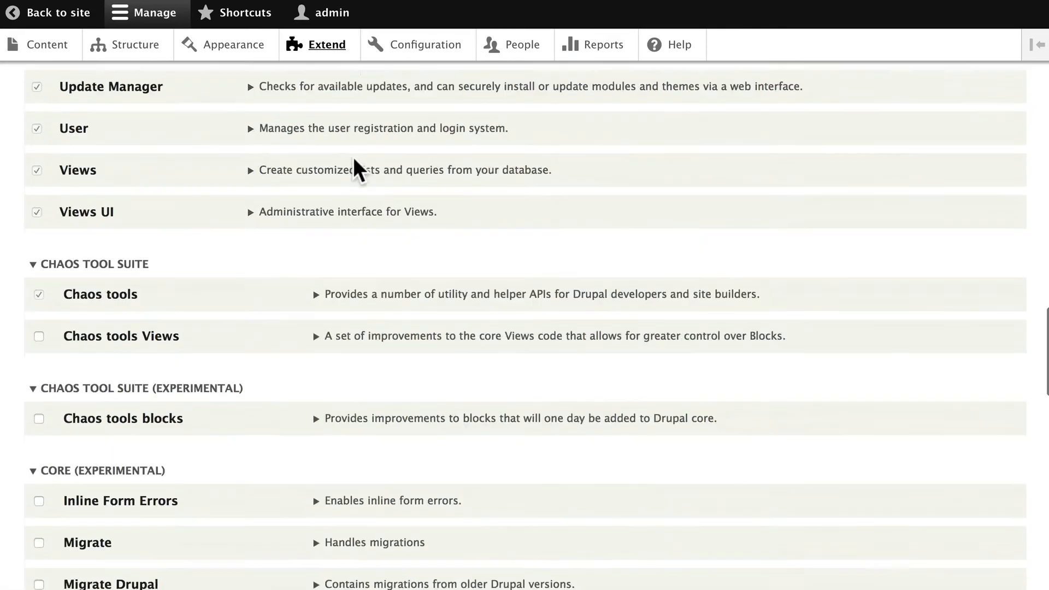
scroll("down", 3)
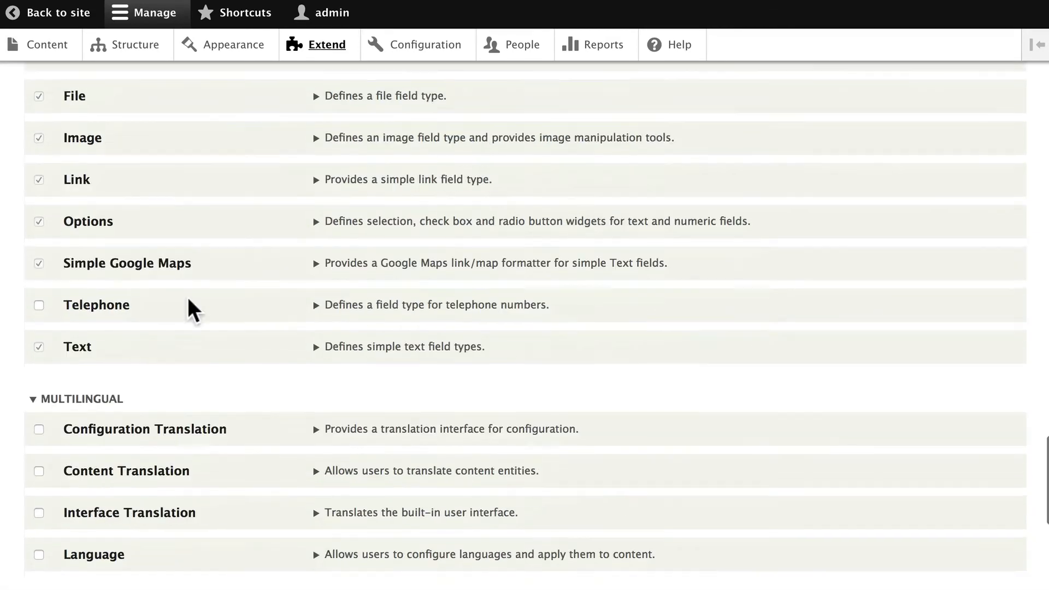
scroll("down", 3)
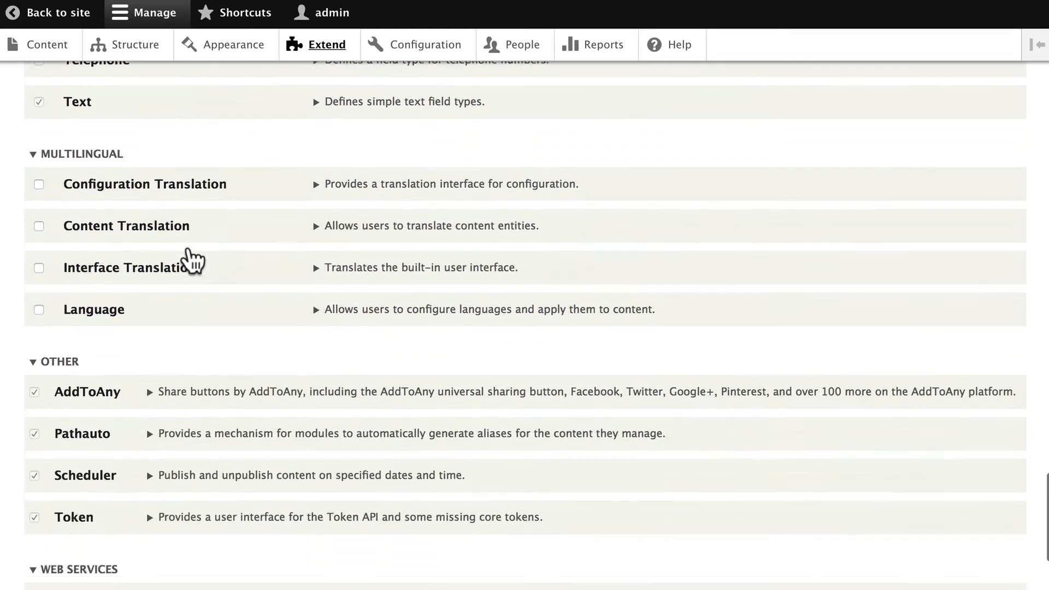
scroll("down", 3)
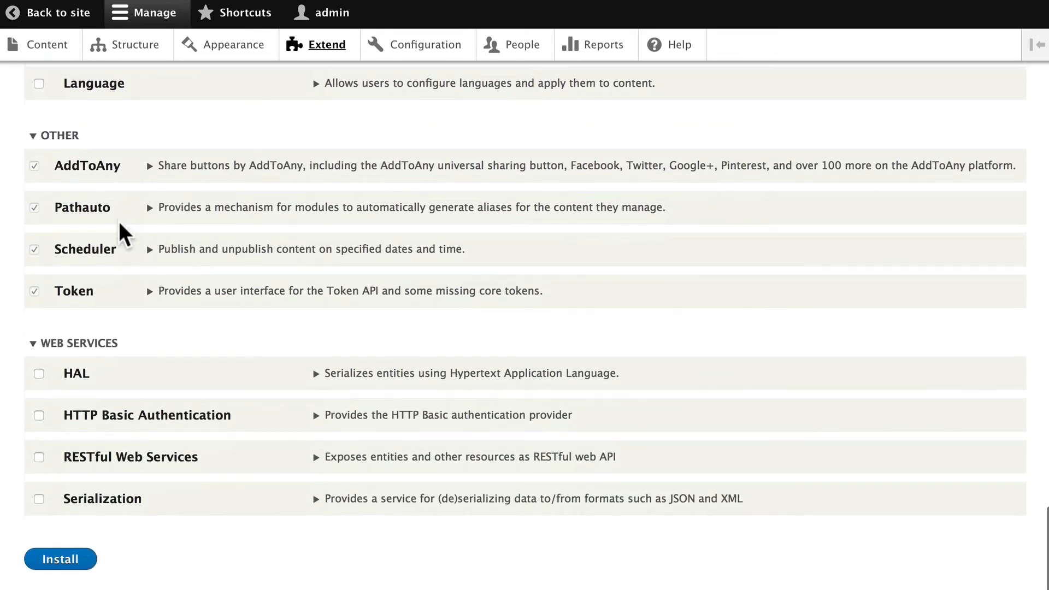